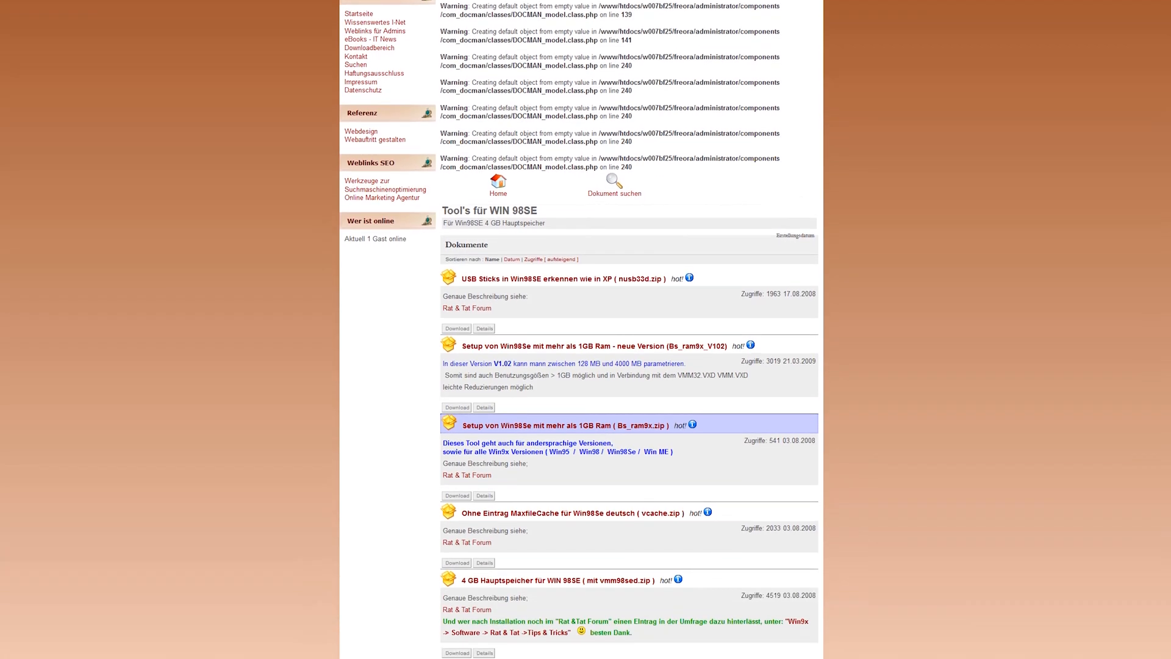
- Scroll the download page to the 'Tool's für WIN 98SE' list with vmm98sed.zip
{"action": "scroll", "scroll_direction": "down", "scroll_amount": 3}
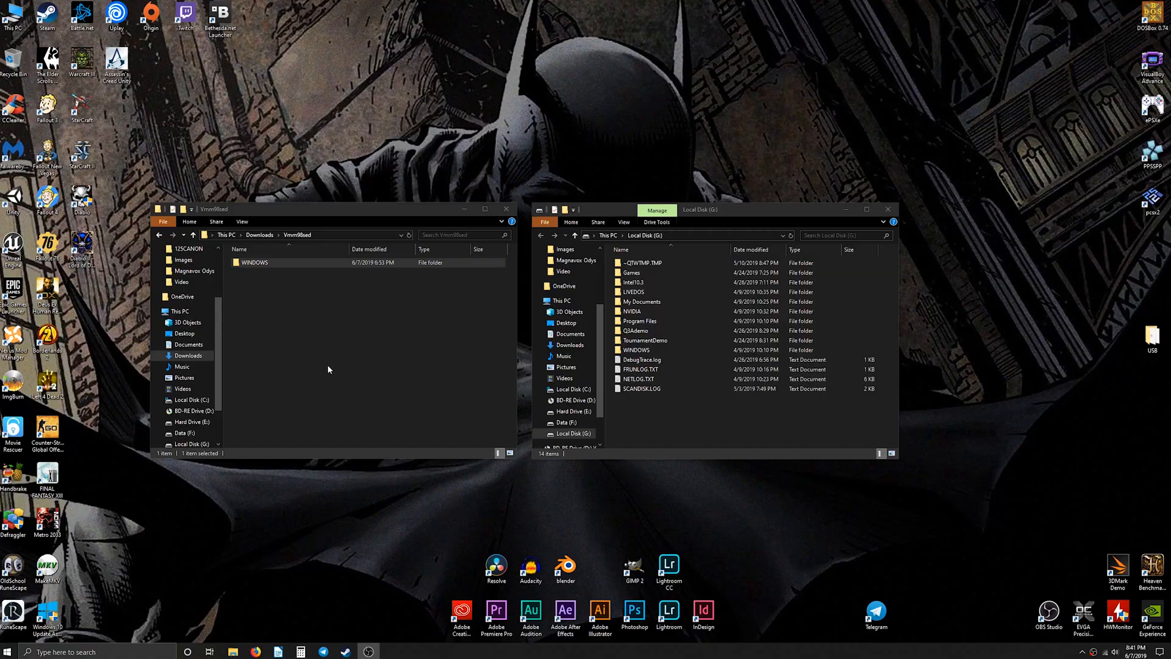
- Open WINDOWS\SYSTEM in both the patch folder and the Win98 drive
{"action": "double_click", "coordinate": [255, 262]}
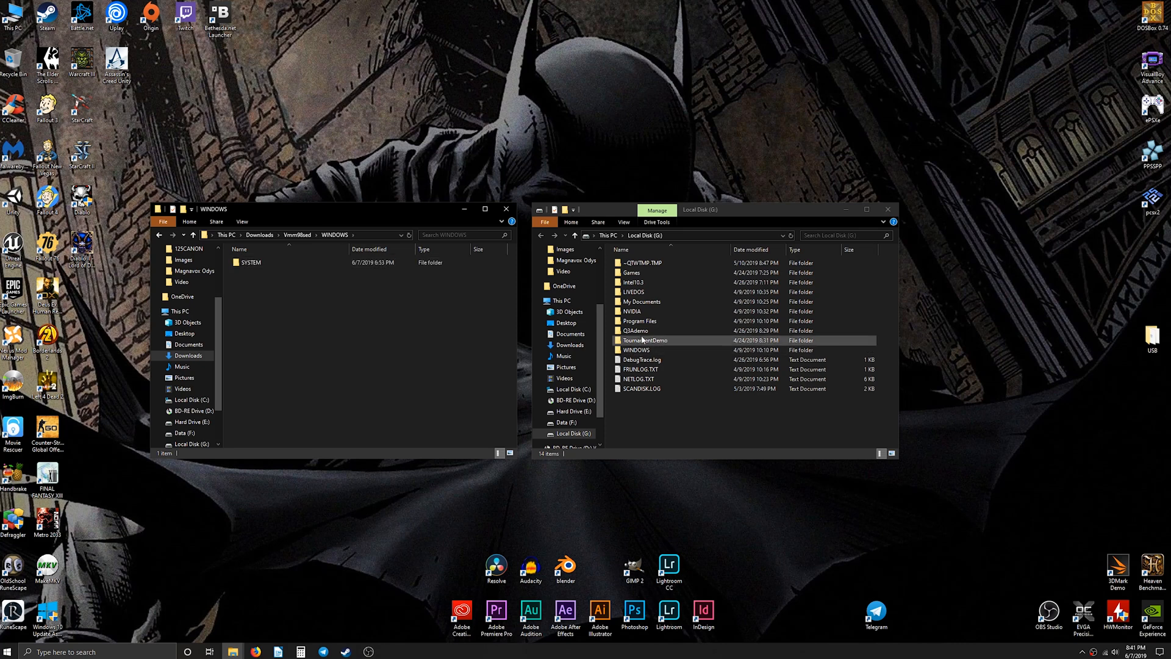
{"action": "double_click", "coordinate": [636, 349]}
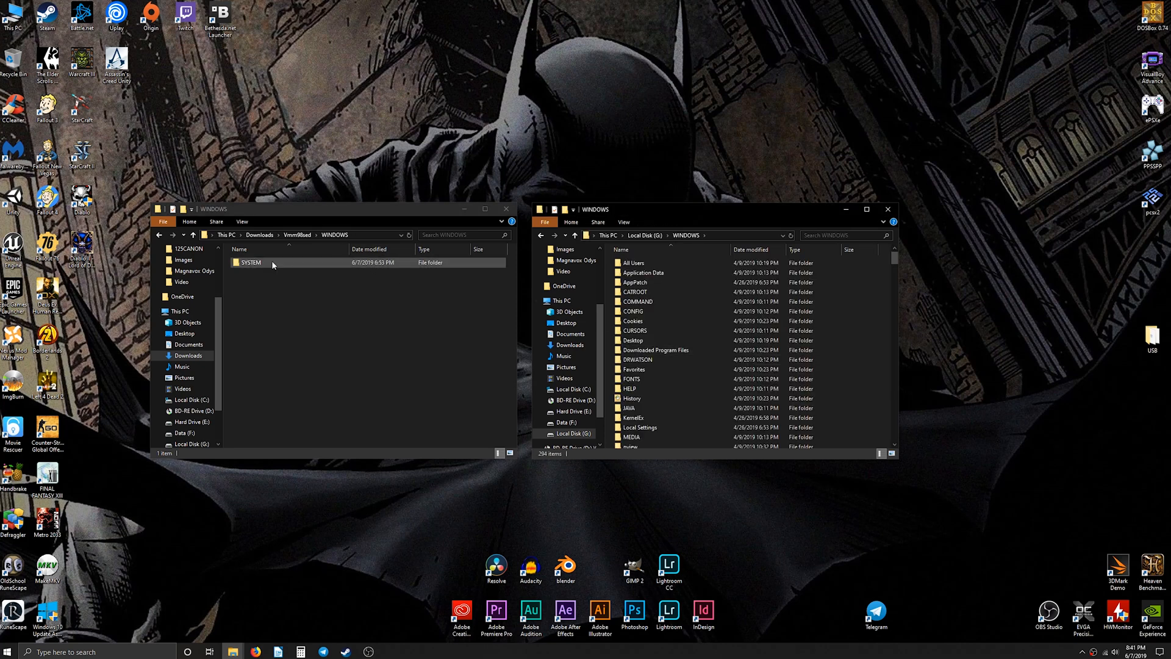
{"action": "double_click", "coordinate": [252, 263]}
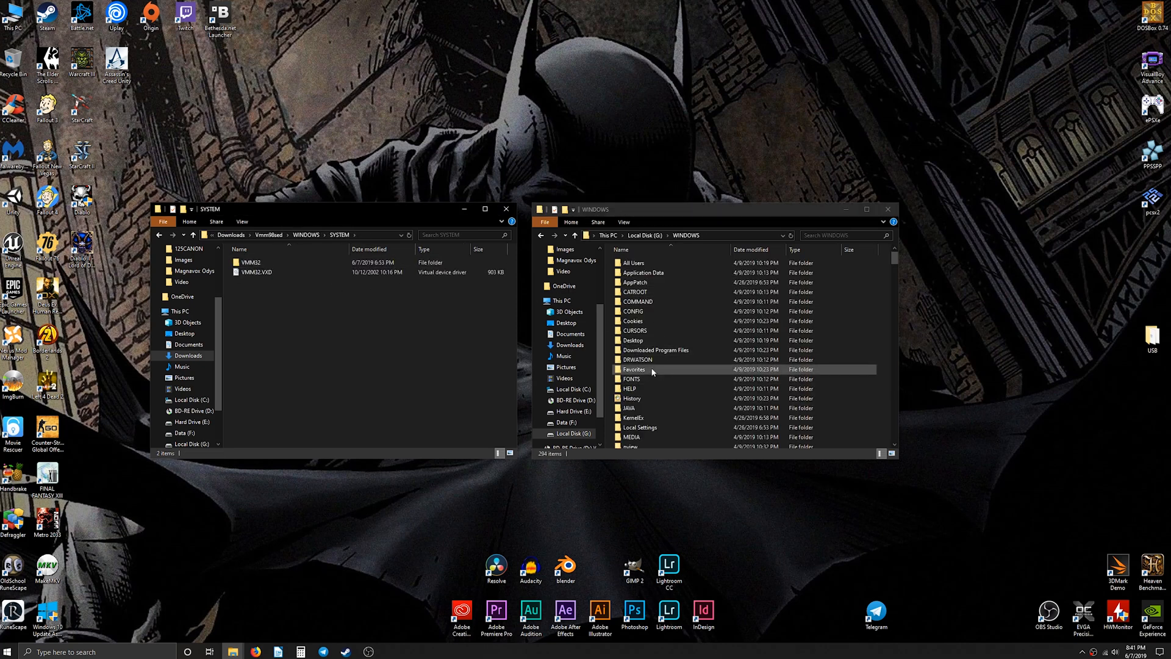
{"action": "scroll", "scroll_direction": "down", "scroll_amount": 3}
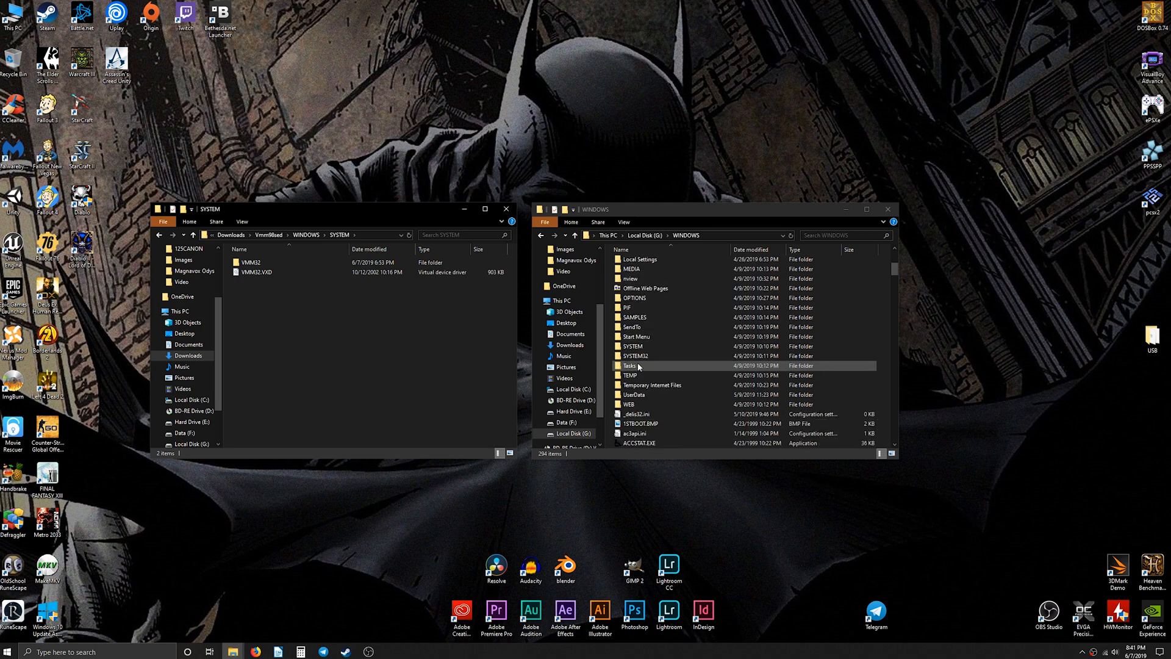
{"action": "double_click", "coordinate": [632, 346]}
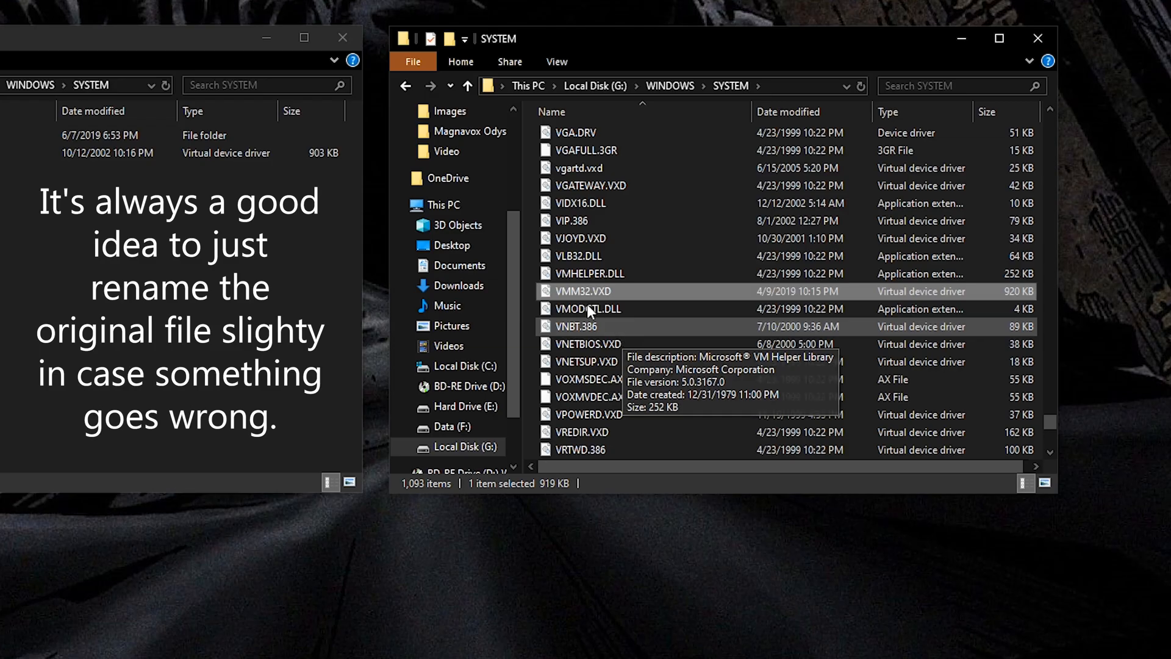
- Rename the original VMM32.VXD, open the patch's VMM32 folder, and rename the original VMM.VXD
{"action": "right_click", "coordinate": [590, 291]}
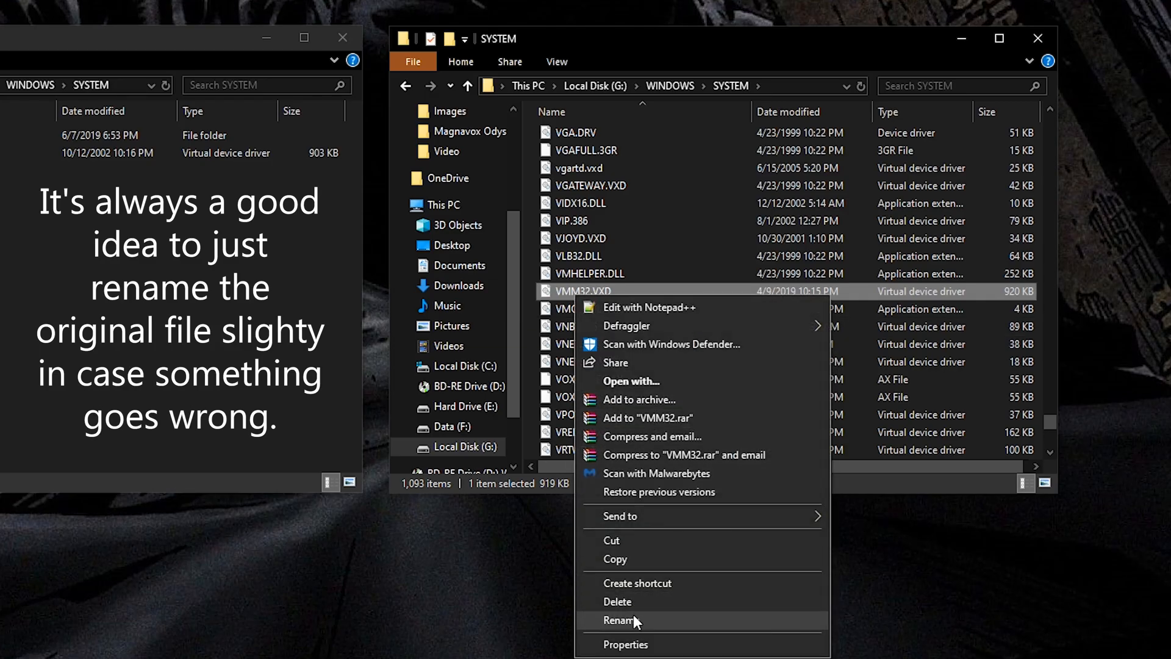
{"action": "left_click", "coordinate": [622, 620]}
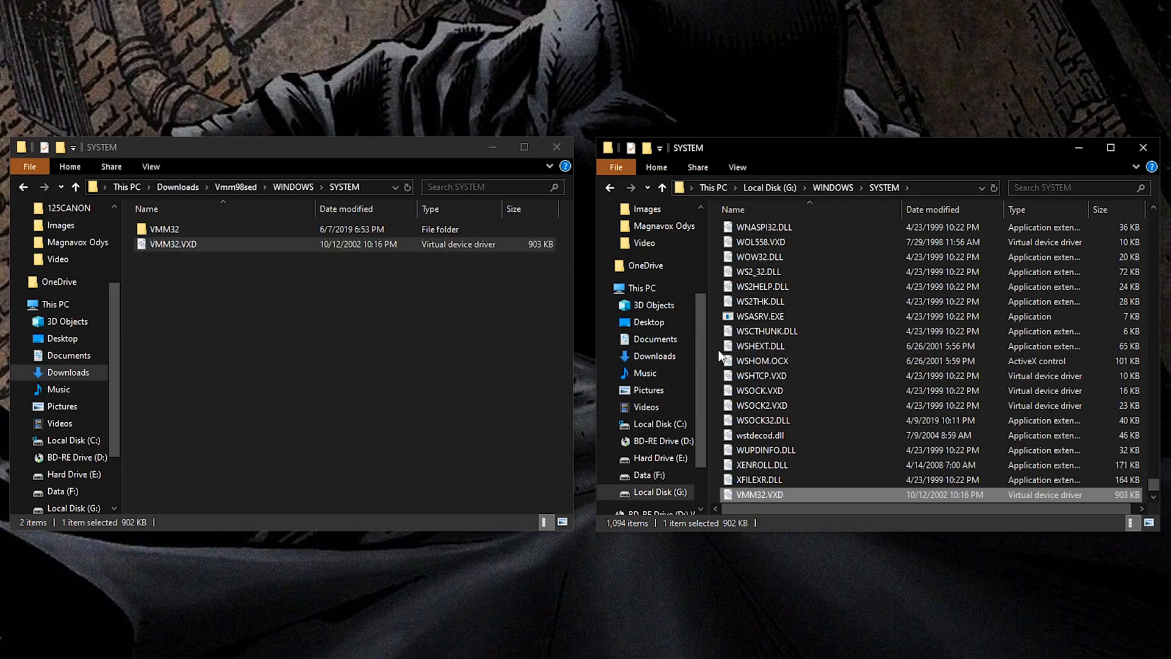
{"action": "left_click", "coordinate": [164, 230]}
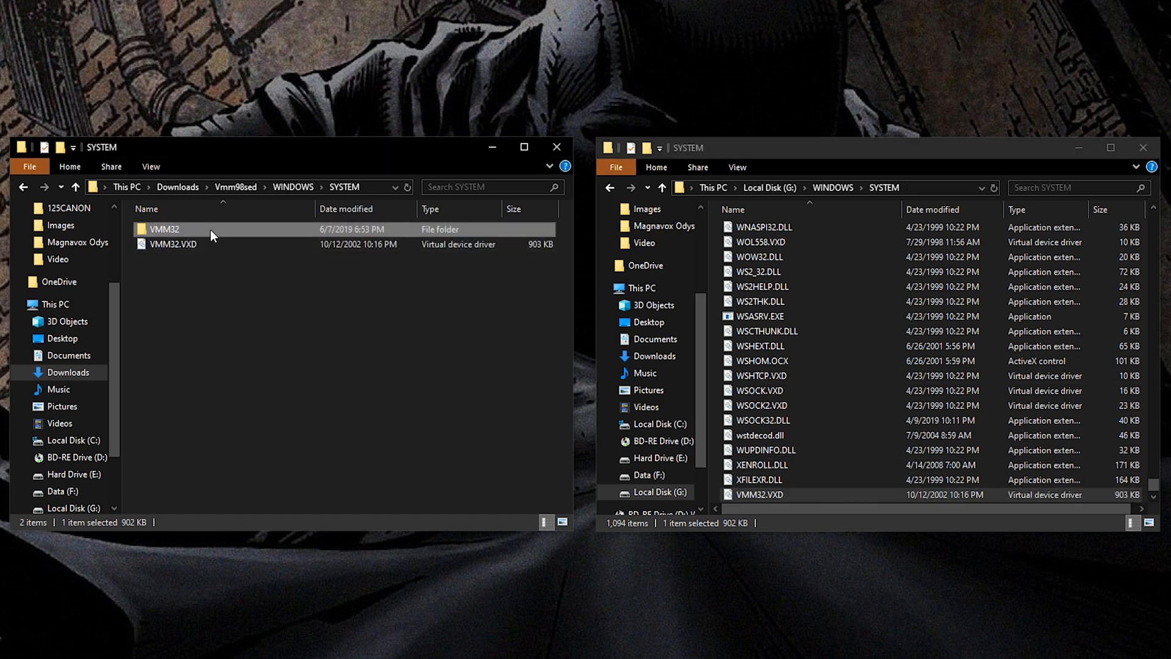
{"action": "double_click", "coordinate": [163, 229]}
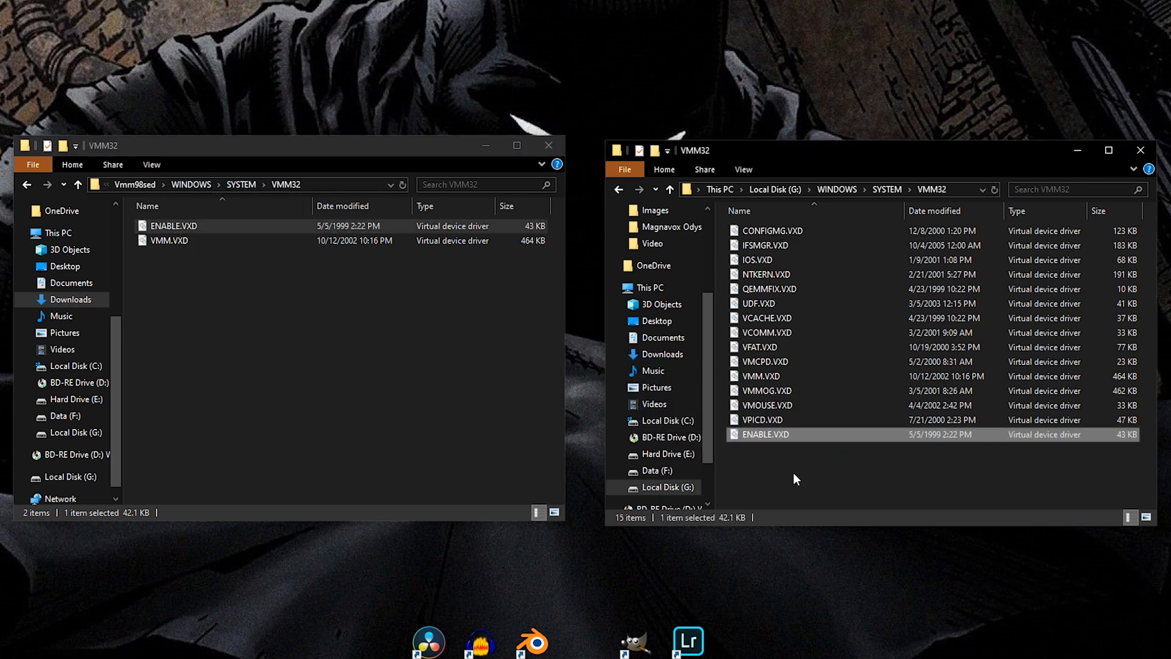
{"action": "right_click", "coordinate": [761, 378]}
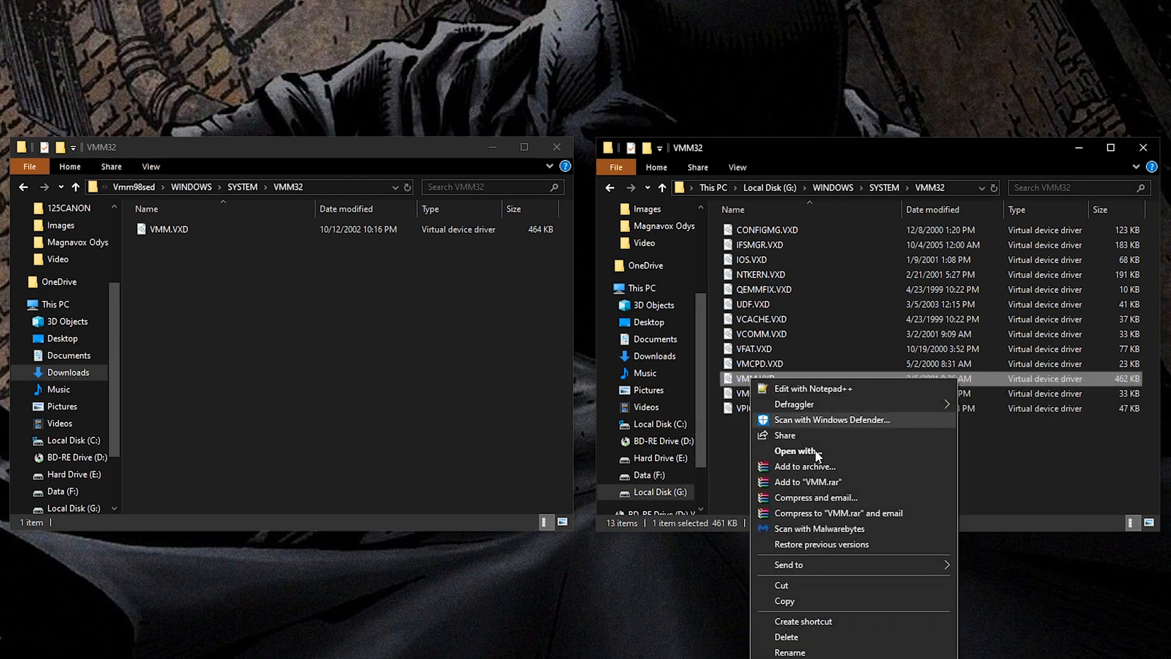
{"action": "left_click", "coordinate": [789, 652]}
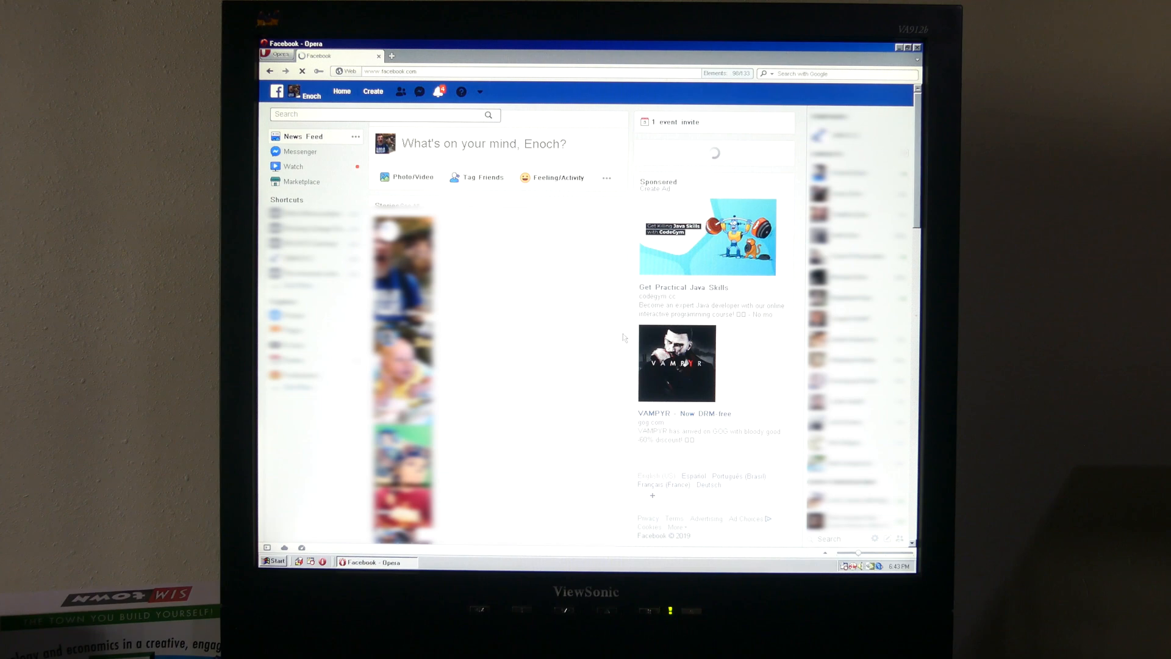
- Scroll through the Facebook news feed in Opera on Windows 98
{"action": "scroll", "scroll_direction": "down", "scroll_amount": 3}
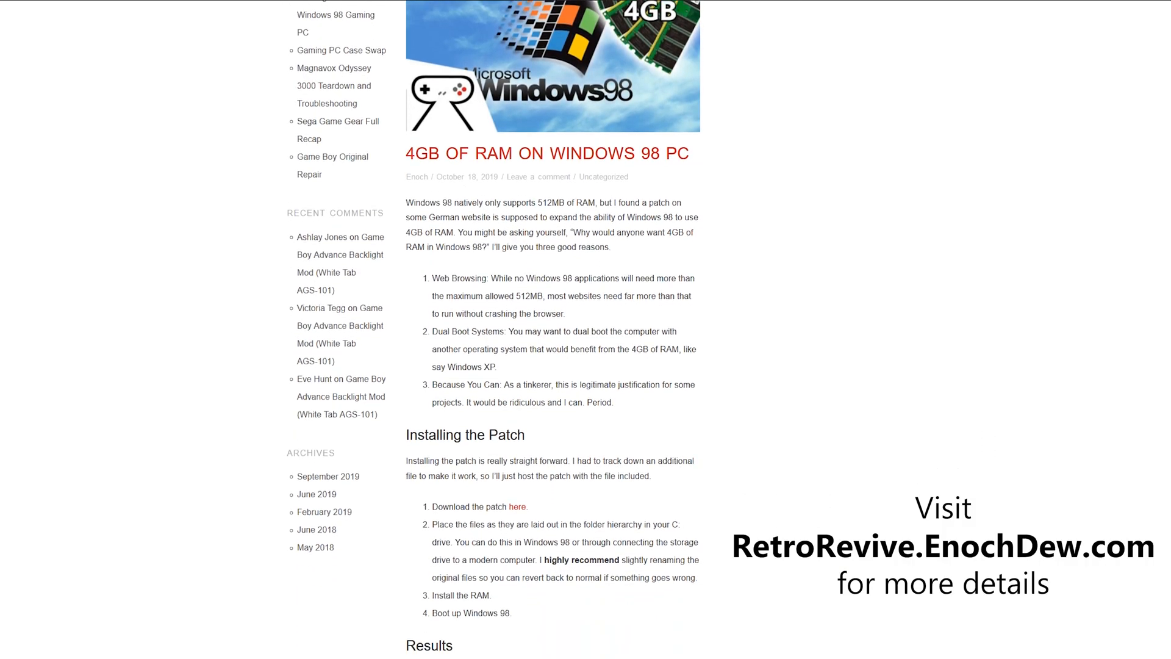
- Scroll the '4GB of RAM on Windows 98 PC' post past Installing the Patch to Results
{"action": "scroll", "scroll_direction": "down", "scroll_amount": 3}
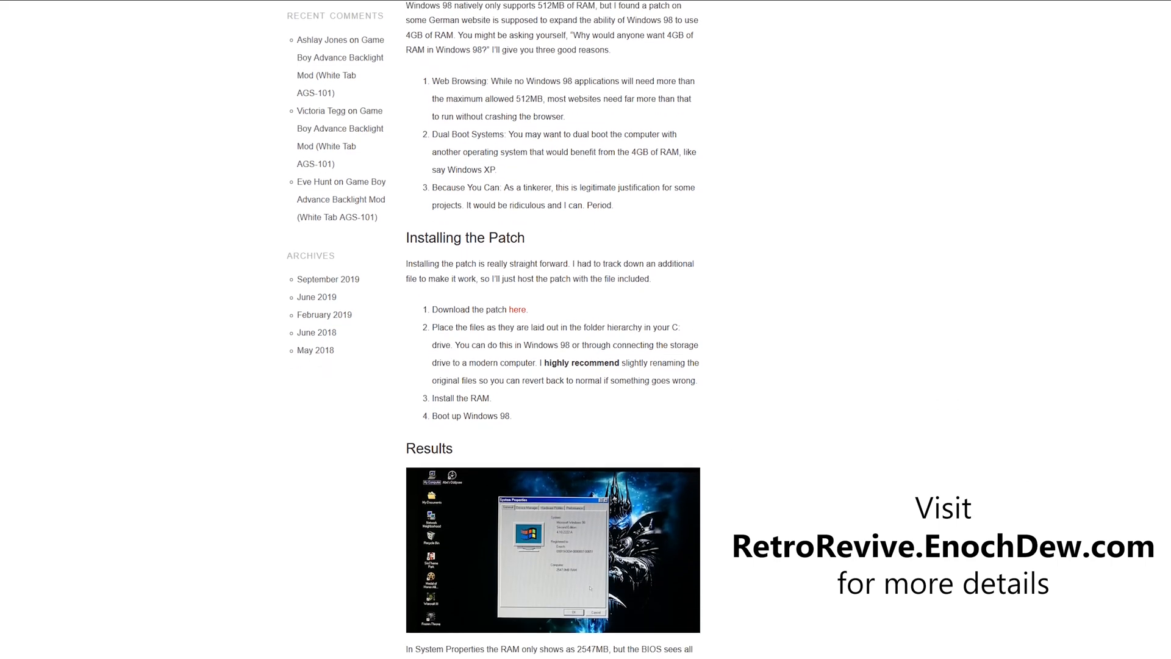
{"action": "scroll", "scroll_direction": "down", "scroll_amount": 3}
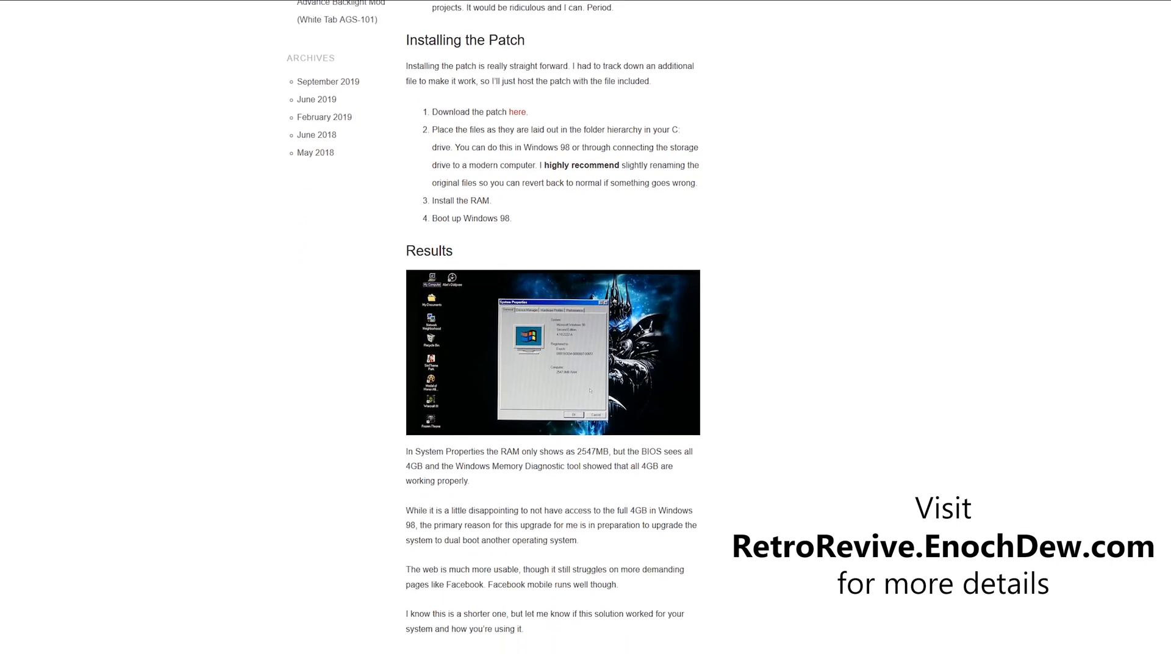
{"action": "scroll", "scroll_direction": "down", "scroll_amount": 3}
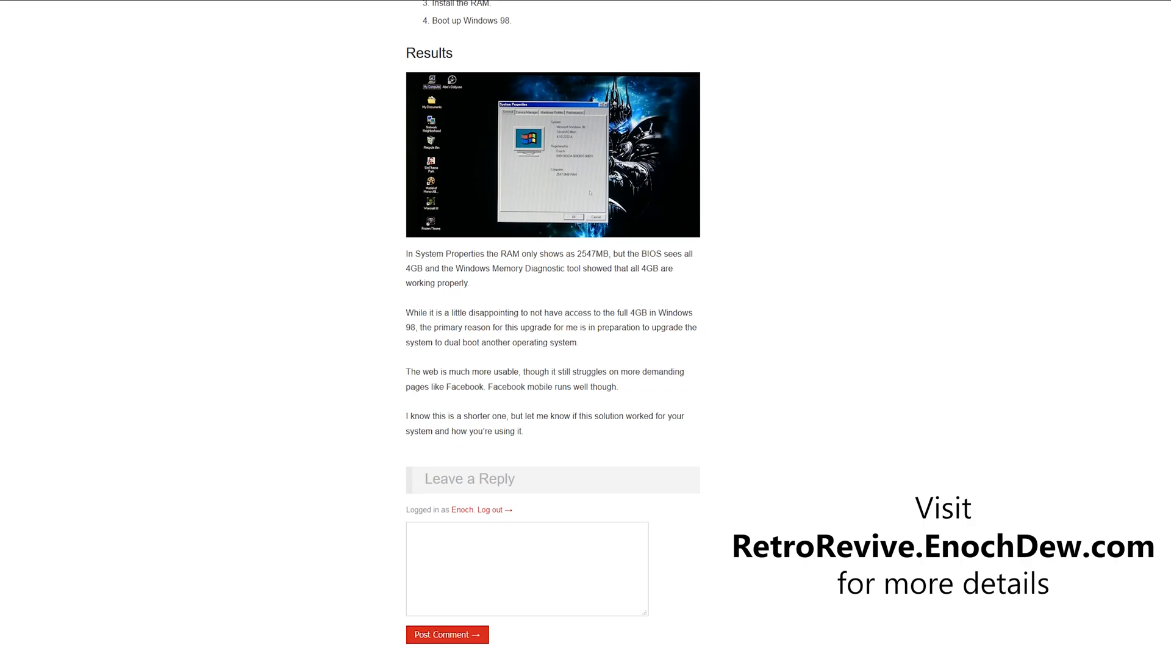